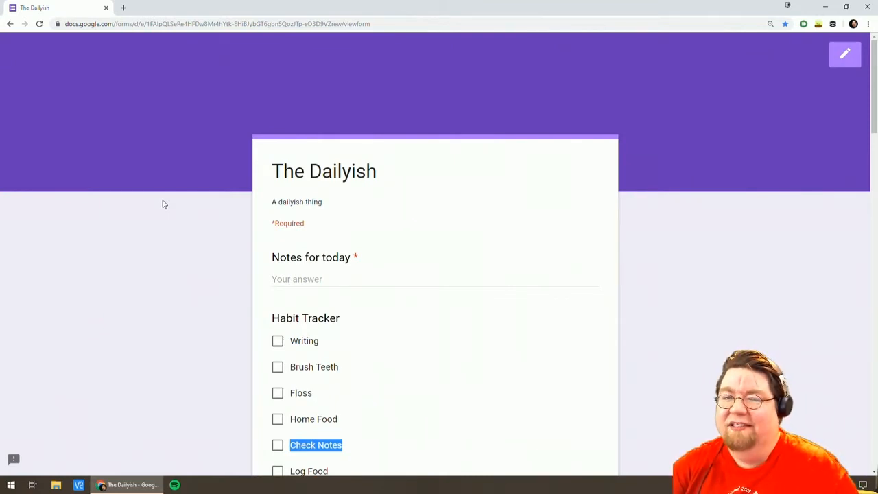
{"action": "mouse_move", "coordinate": [192, 206]}
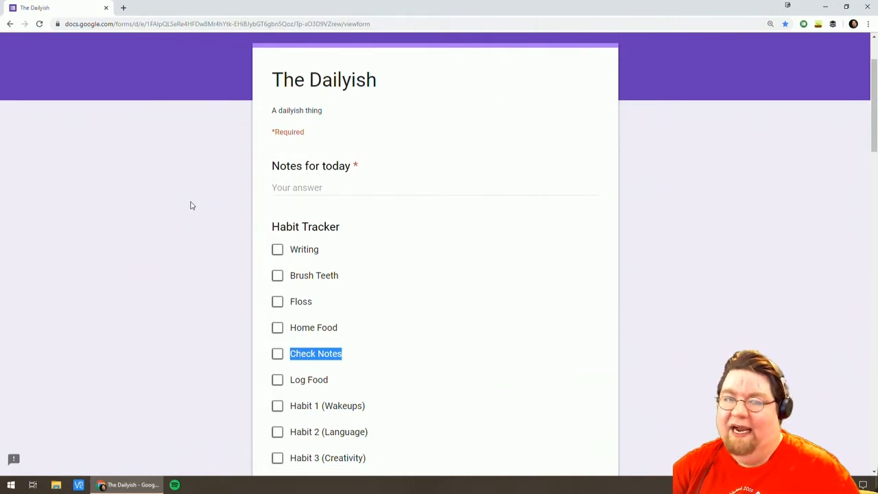
{"action": "mouse_move", "coordinate": [280, 201]}
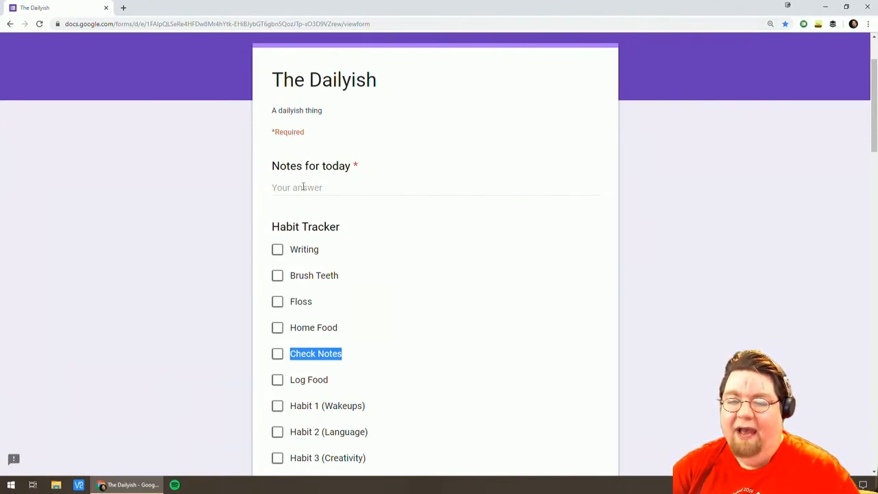
Scroll past the Notes for today field to the Food Tracker choices, Not Enough through Snacktastic.
{"action": "scroll", "scroll_direction": "down", "scroll_amount": 3}
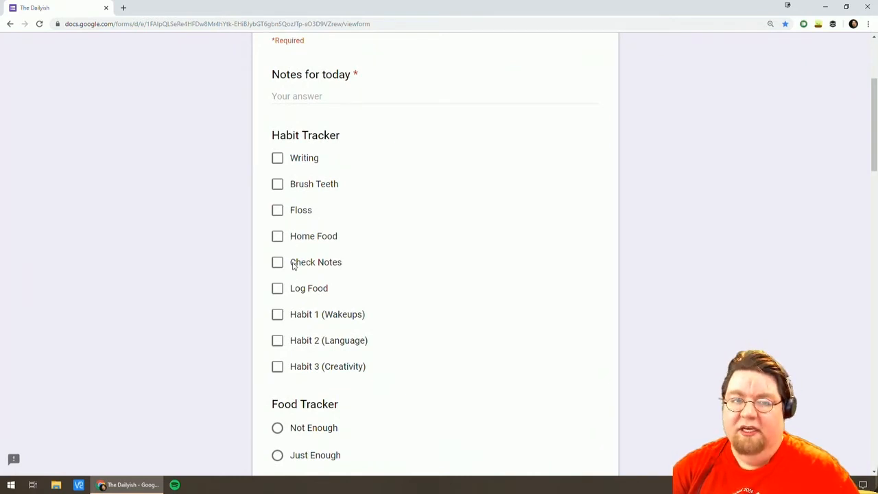
{"action": "scroll", "scroll_direction": "down", "scroll_amount": 3}
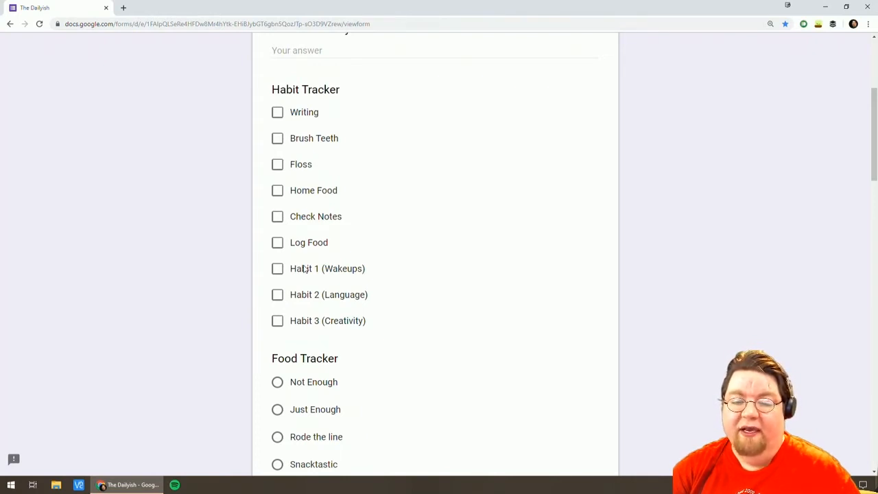
{"action": "mouse_move", "coordinate": [307, 295]}
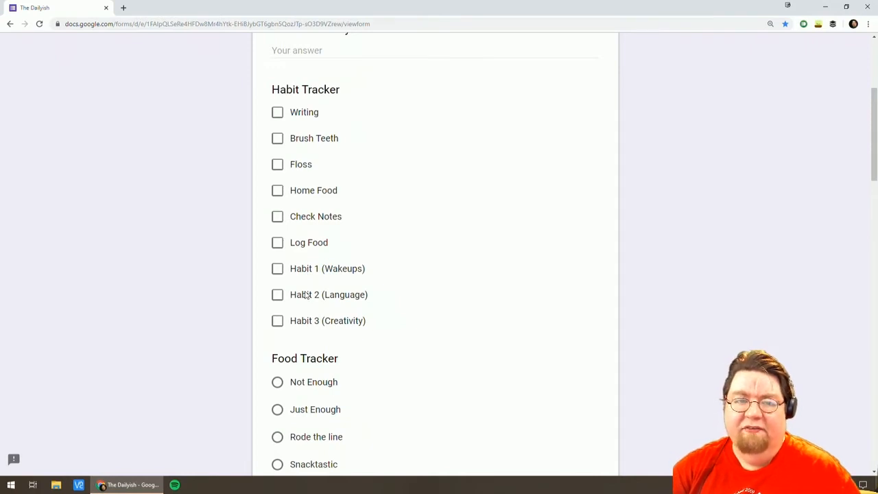
{"action": "mouse_move", "coordinate": [306, 327]}
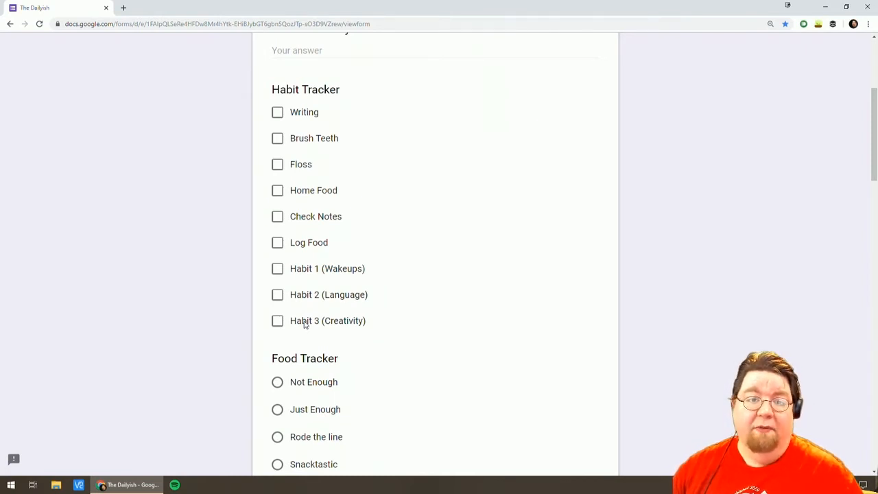
Scroll to the Workout section and place the cursor in the Workout notes answer box.
{"action": "scroll", "scroll_direction": "down", "scroll_amount": 3}
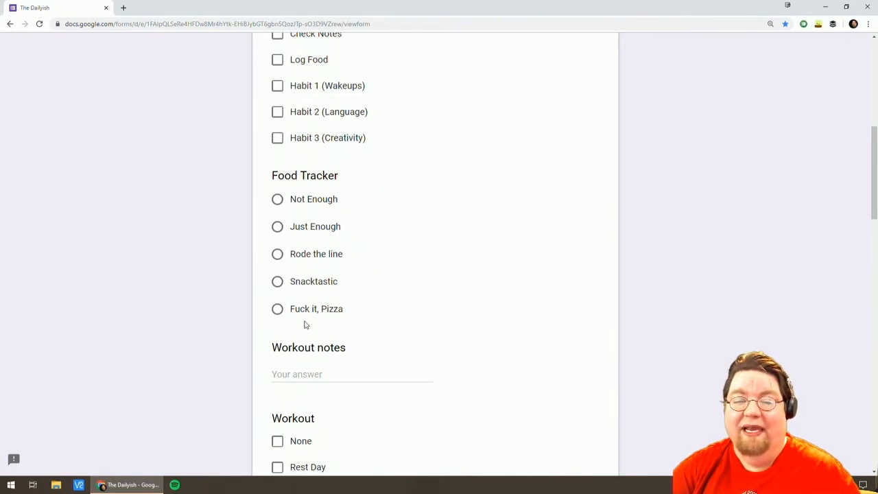
{"action": "mouse_move", "coordinate": [252, 288]}
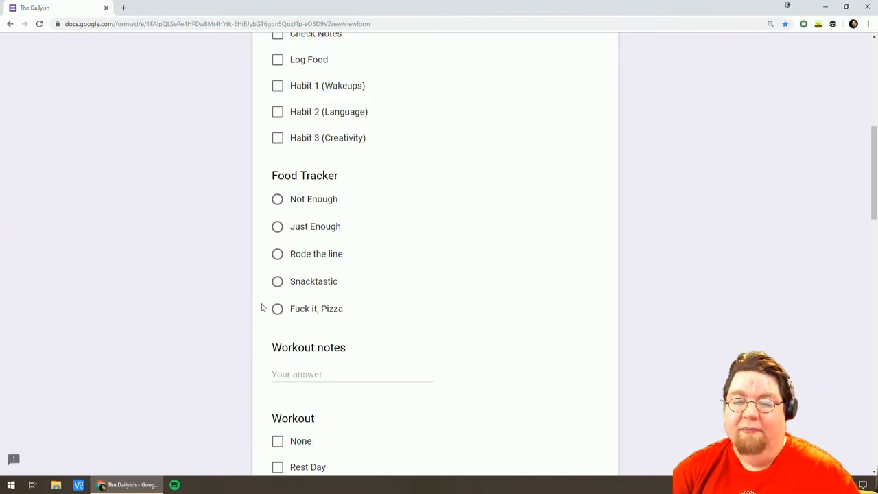
{"action": "scroll", "scroll_direction": "down", "scroll_amount": 3}
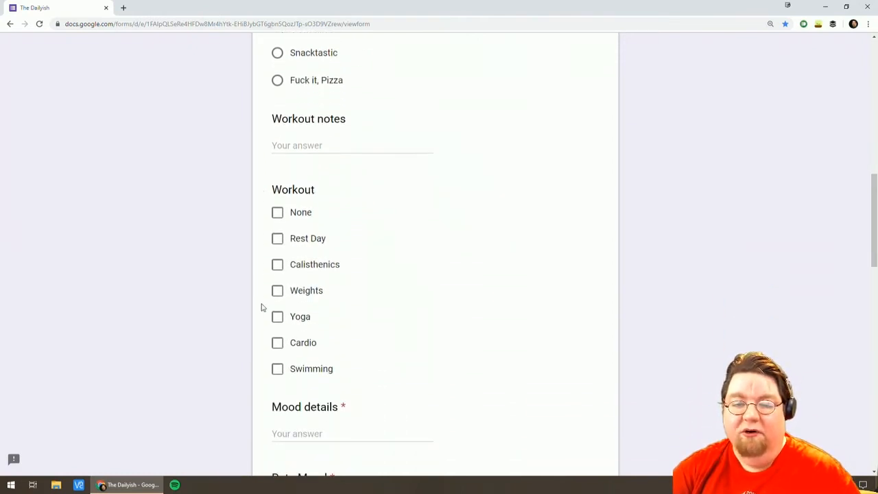
{"action": "left_click", "coordinate": [351, 145]}
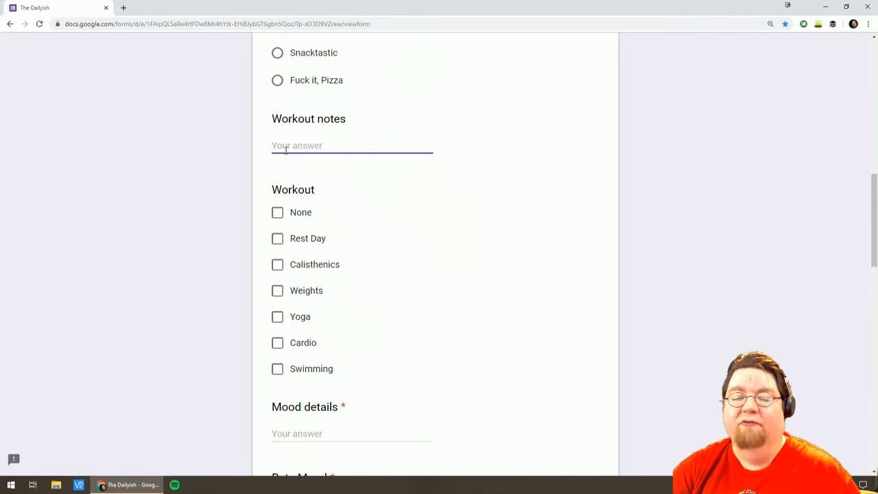
{"action": "mouse_move", "coordinate": [280, 303]}
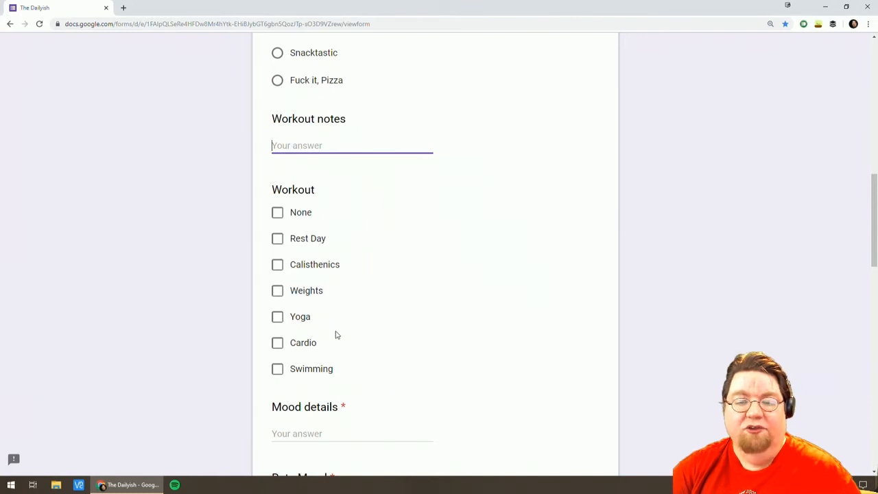
Scroll to the Mood details, Rate Mood, Anxiety details and Rate Anxiety questions.
{"action": "scroll", "scroll_direction": "down", "scroll_amount": 3}
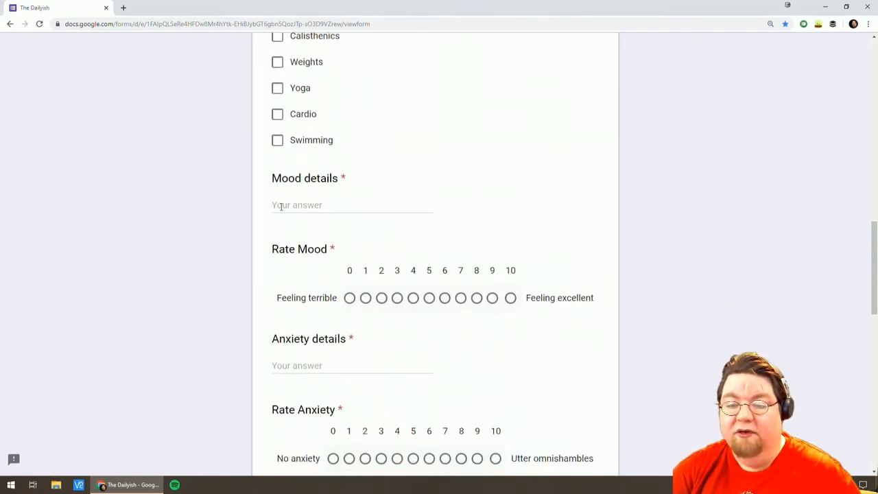
{"action": "mouse_move", "coordinate": [329, 260]}
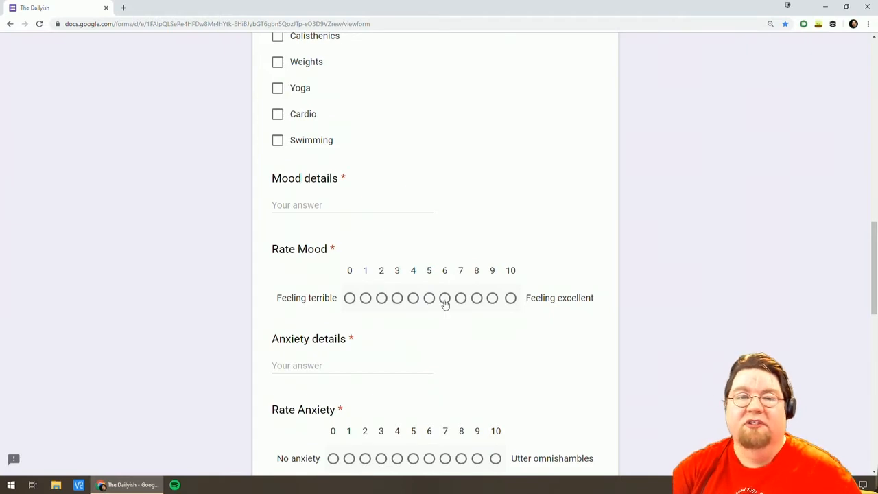
{"action": "mouse_move", "coordinate": [463, 304]}
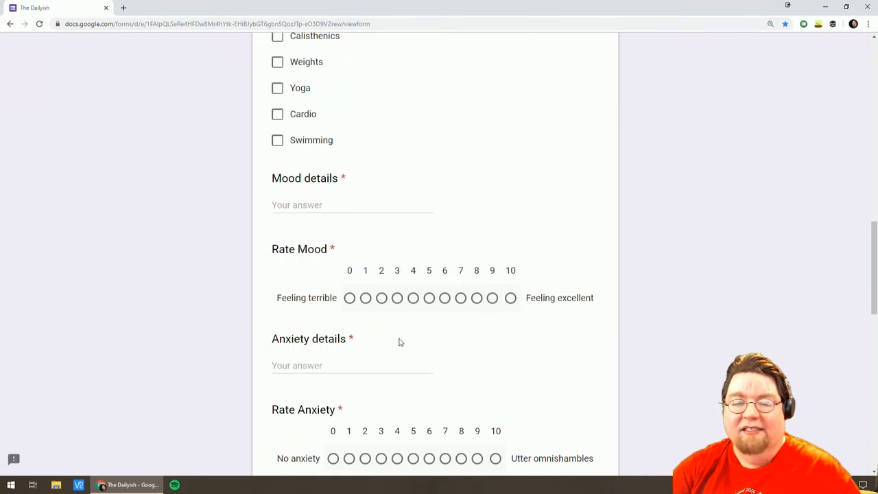
{"action": "scroll", "scroll_direction": "down", "scroll_amount": 3}
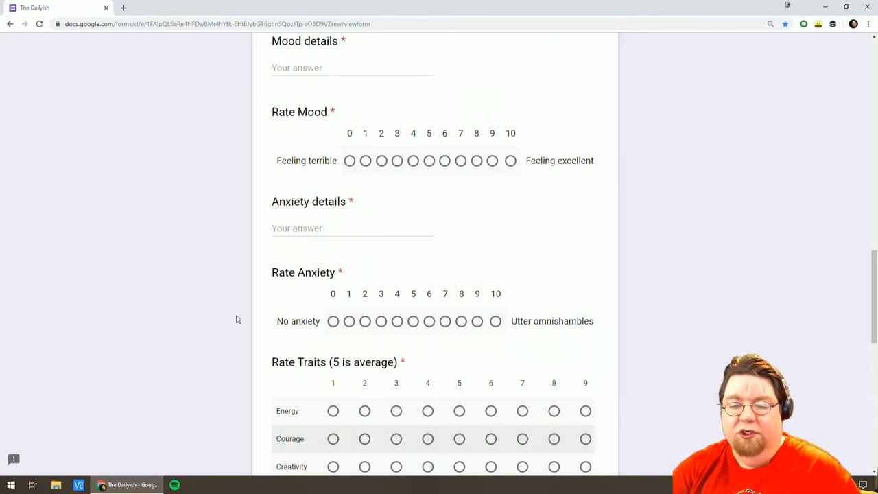
Scroll until the whole Rate Traits grid, Energy through Ambition, is on screen.
{"action": "scroll", "scroll_direction": "down", "scroll_amount": 3}
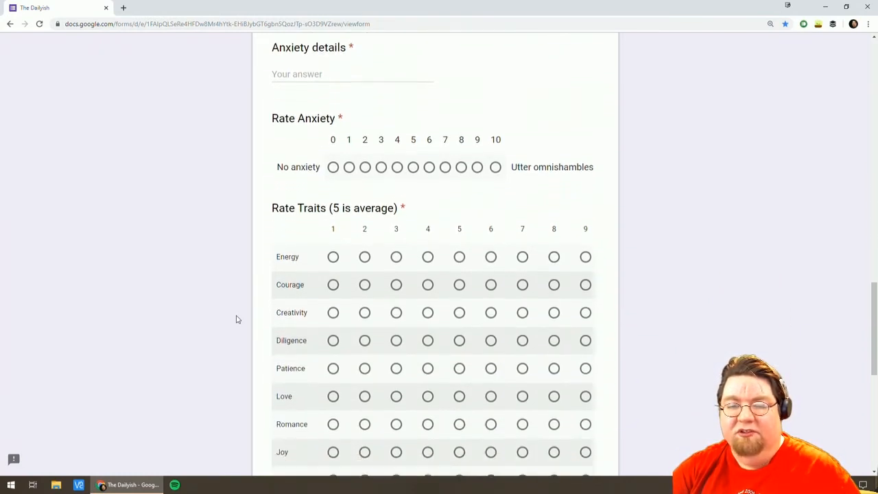
{"action": "scroll", "scroll_direction": "down", "scroll_amount": 3}
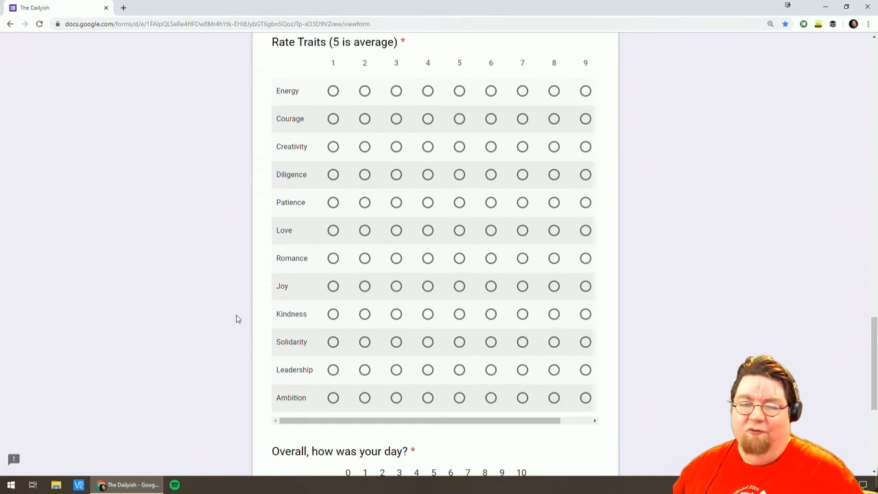
{"action": "mouse_move", "coordinate": [239, 325]}
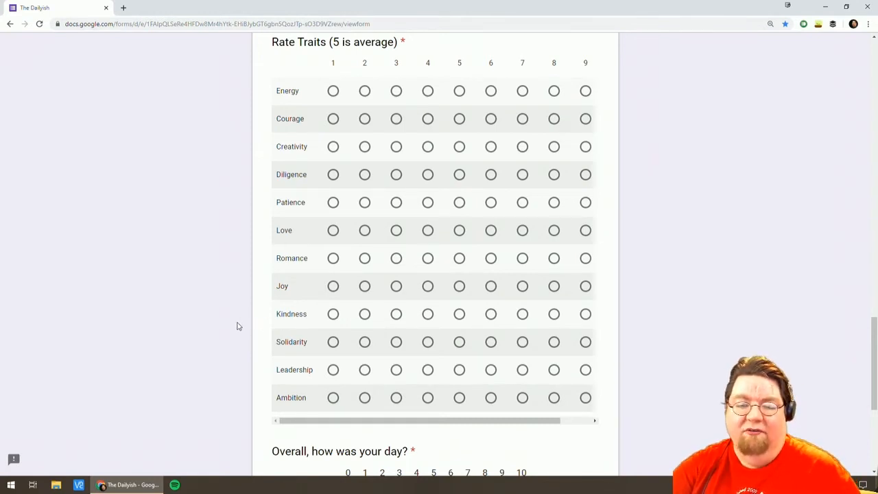
{"action": "scroll", "scroll_direction": "down", "scroll_amount": 3}
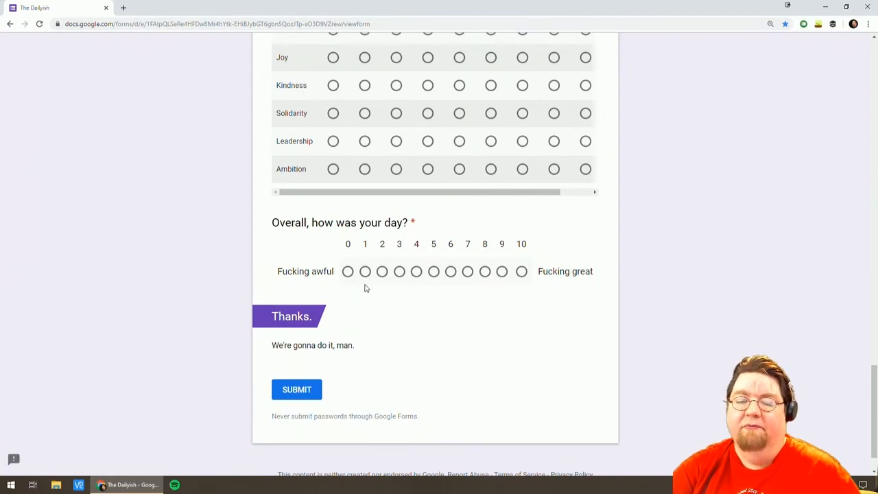
{"action": "mouse_move", "coordinate": [450, 326]}
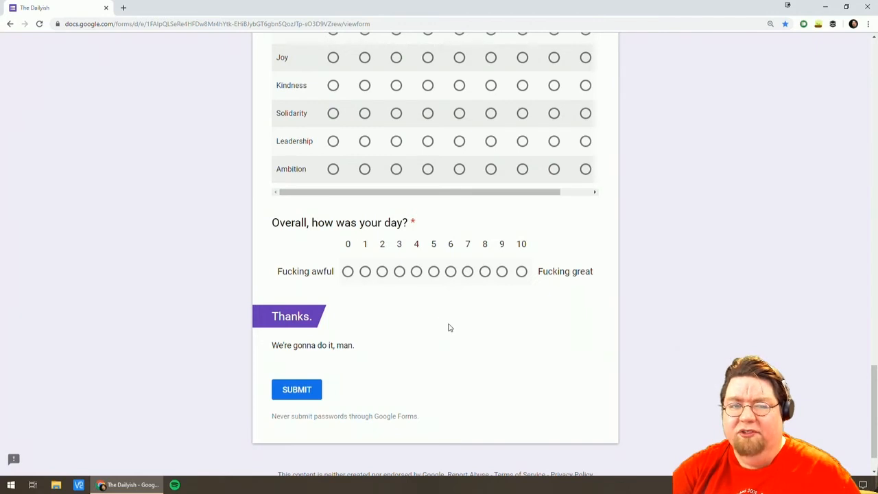
{"action": "mouse_move", "coordinate": [439, 328]}
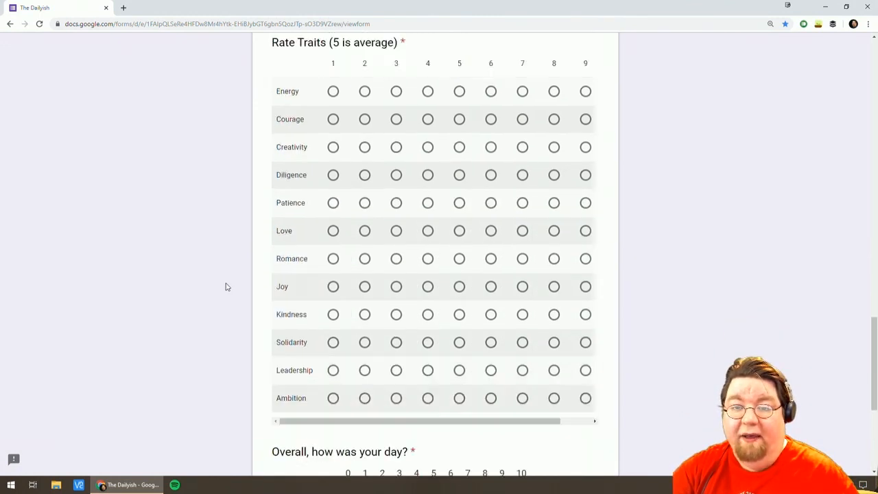
Scroll back up to the form header with its title, description and Habit Tracker.
{"action": "scroll", "scroll_direction": "down", "scroll_amount": 3}
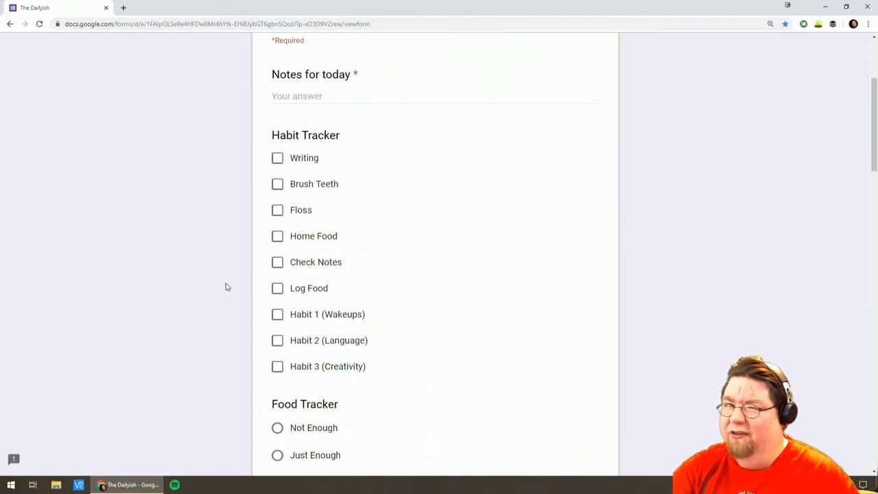
{"action": "scroll", "scroll_direction": "up", "scroll_amount": 3}
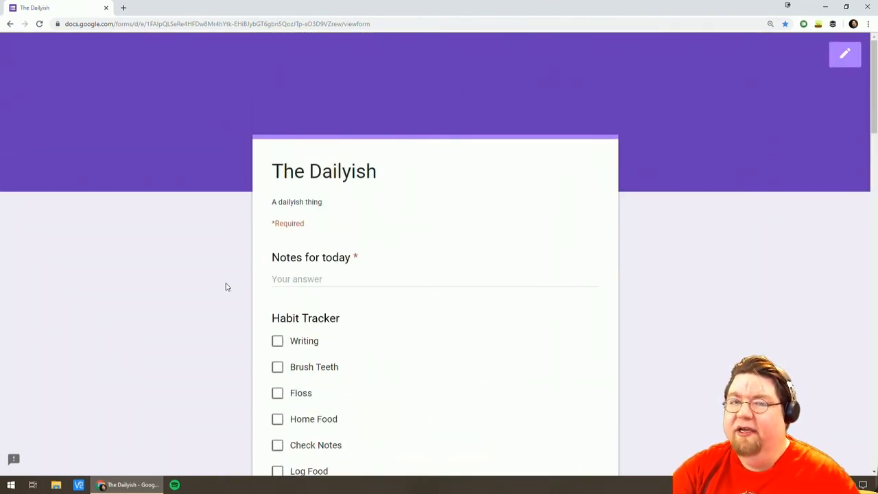
{"action": "mouse_move", "coordinate": [216, 285]}
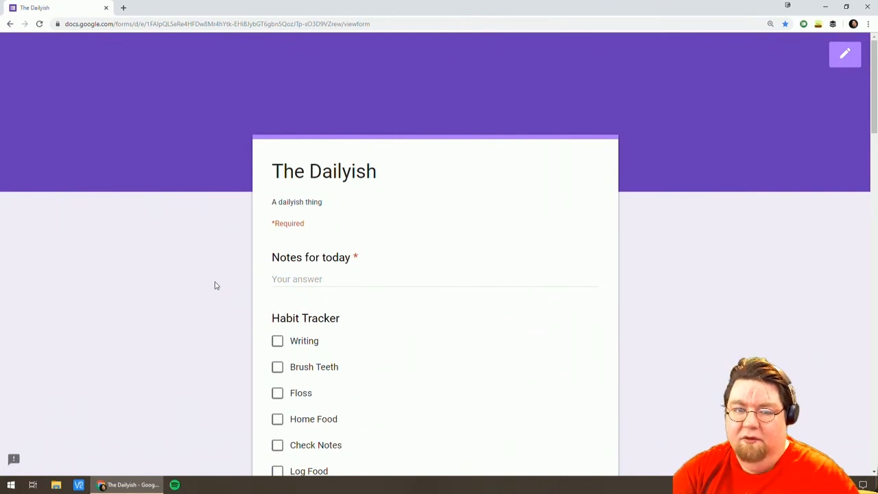